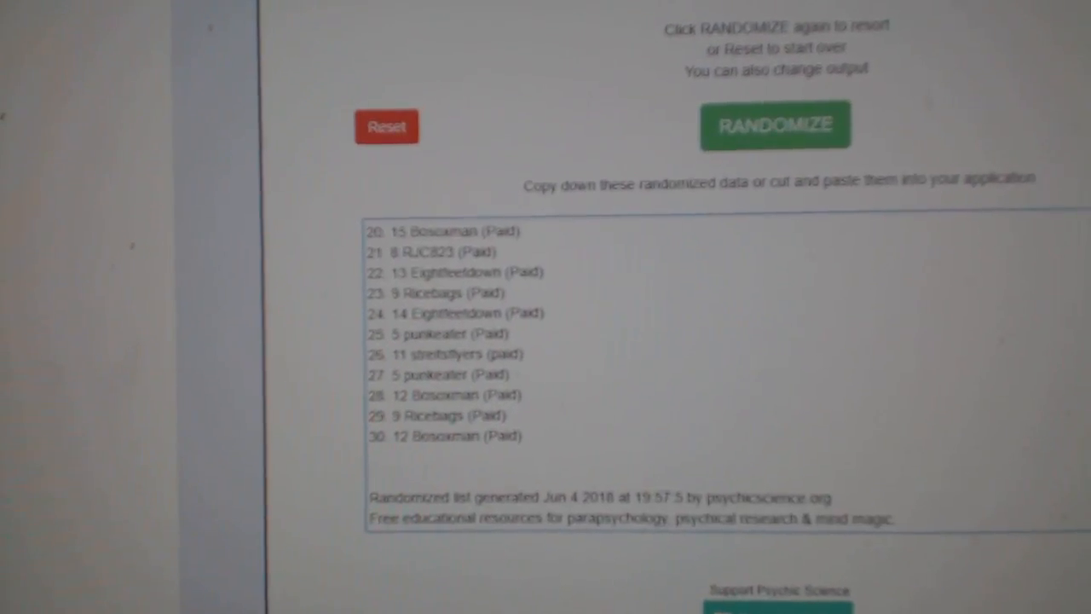
# - Reshuffle the 30 paid break participants into a fresh random order with RANDOMIZE
pyautogui.click(774, 124)
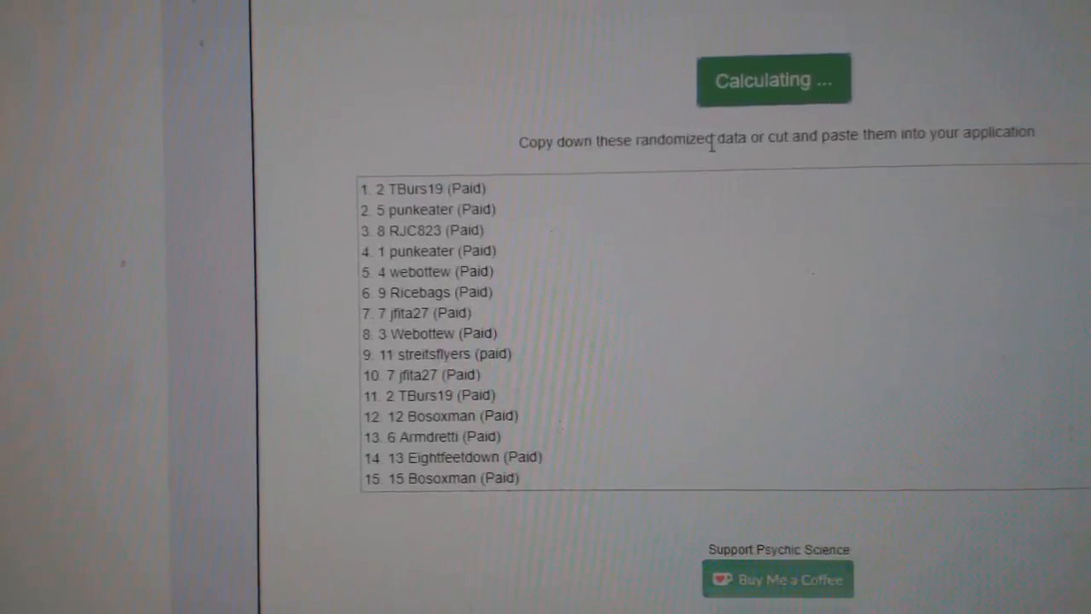
pyautogui.click(774, 80)
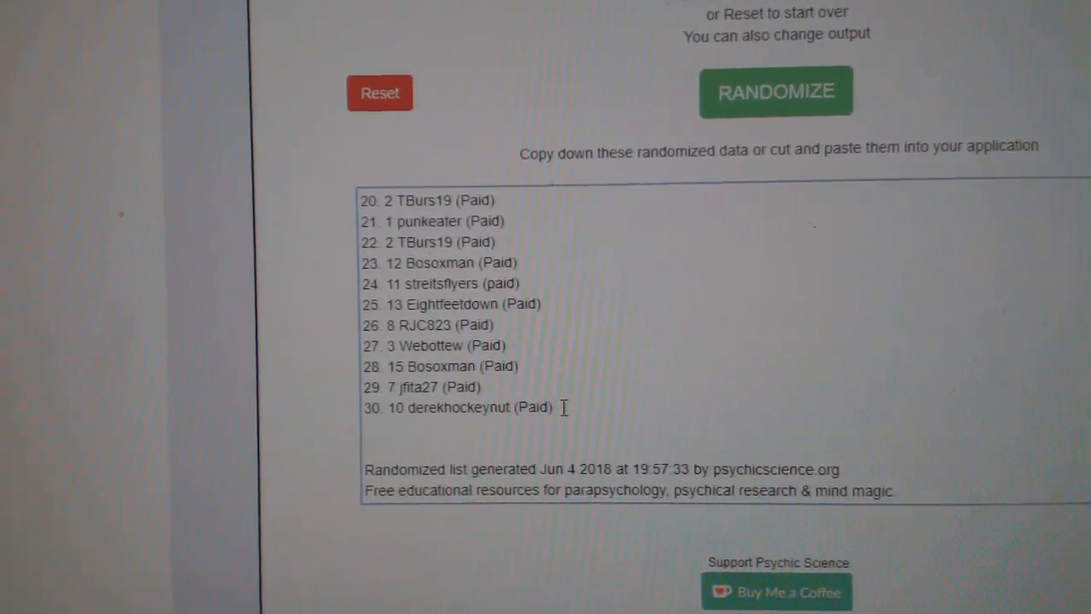
pyautogui.click(774, 92)
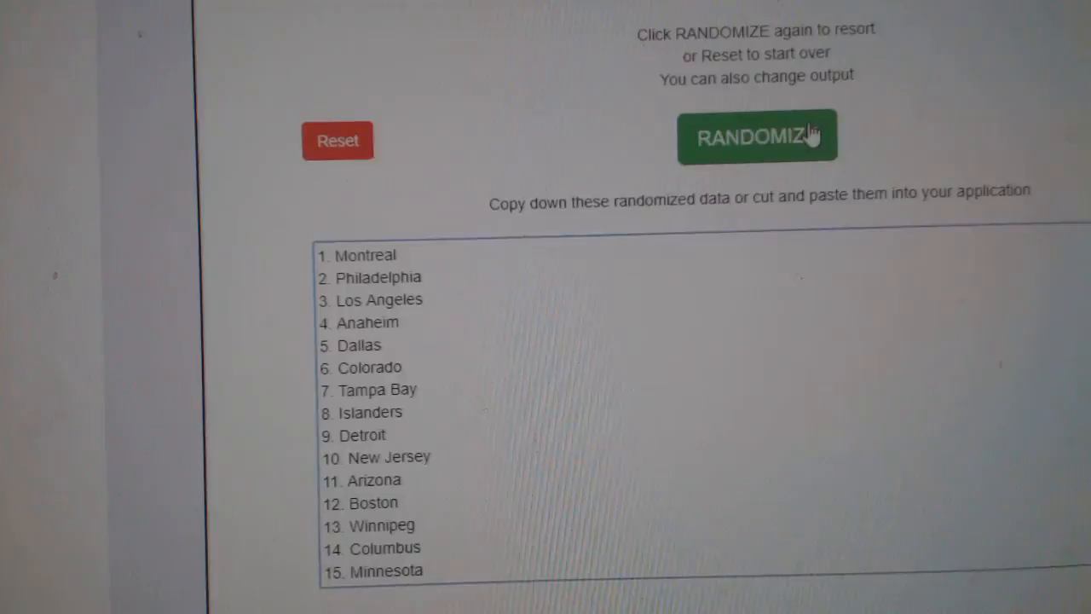
# - Randomize the 30 team names, yielding an order starting Montreal then Philadelphia
pyautogui.click(757, 136)
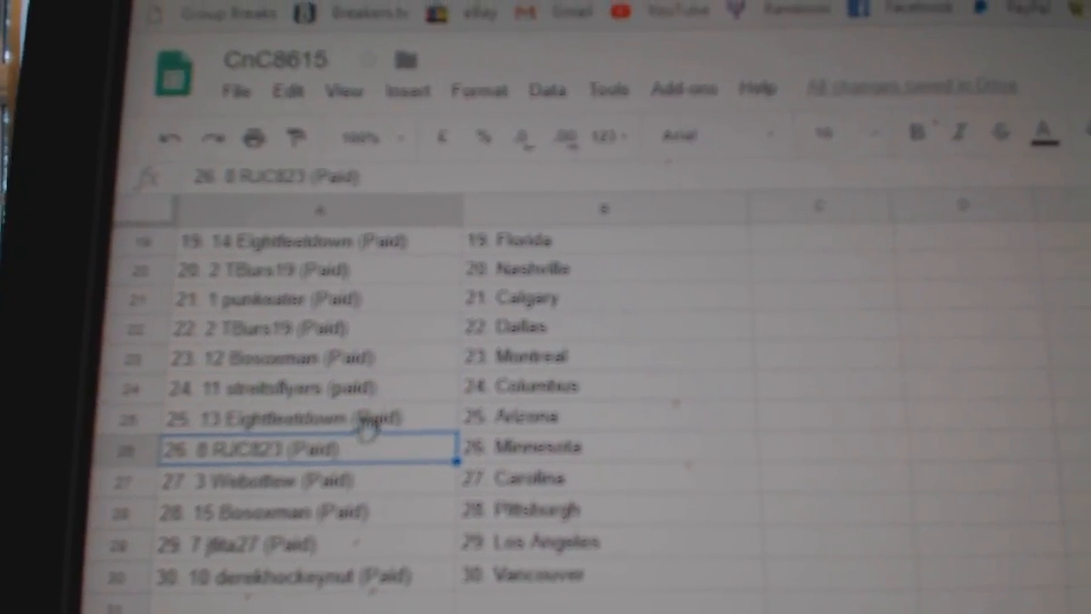
# - Check the participant-team rows line up through entry 30, paired with Vancouver
pyautogui.scroll(-3)
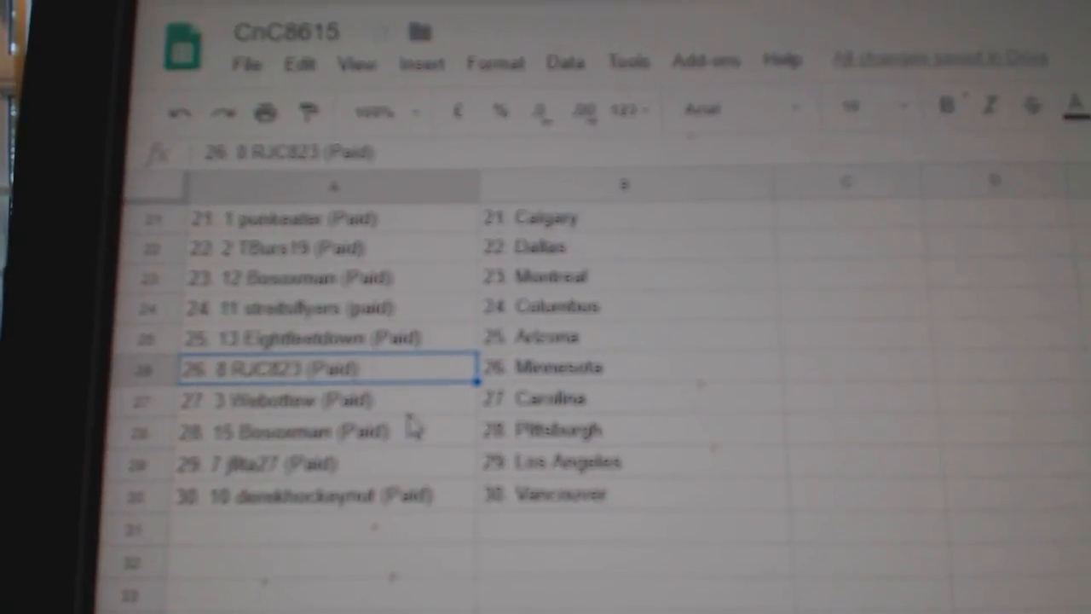
pyautogui.click(324, 399)
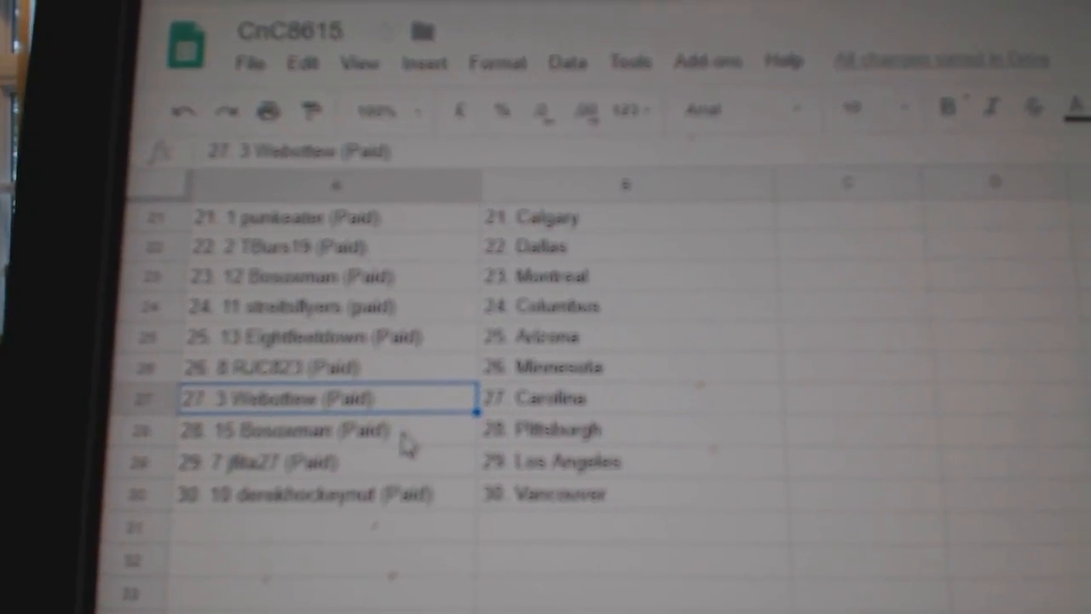